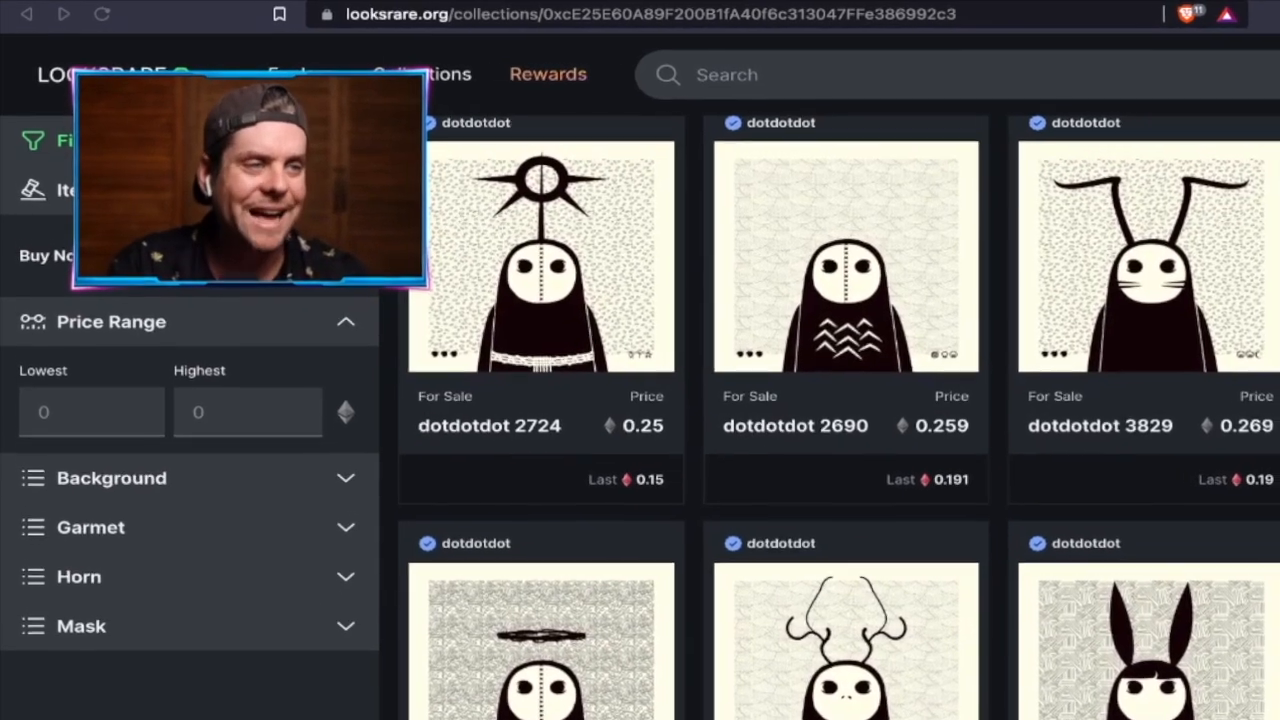
# Step: Scroll down the LooksRare coin page to review market cap and supply figures
pyautogui.scroll(-3)
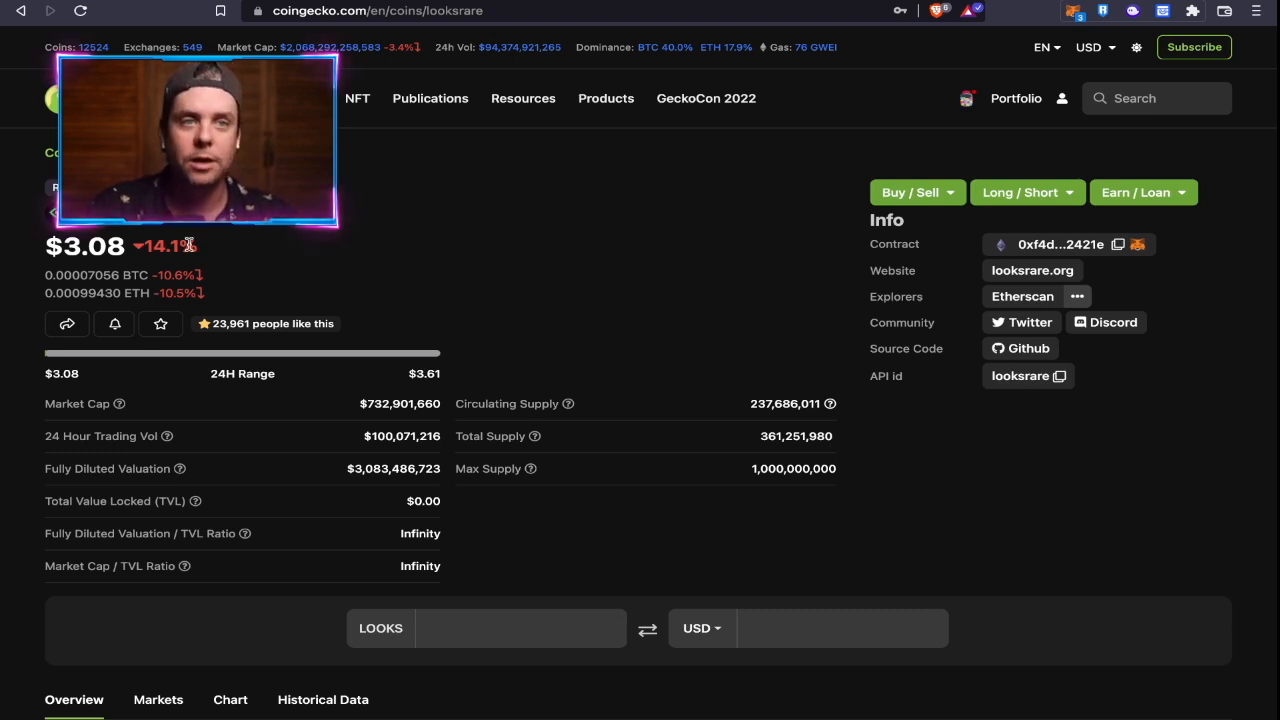
pyautogui.moveTo(204, 256)
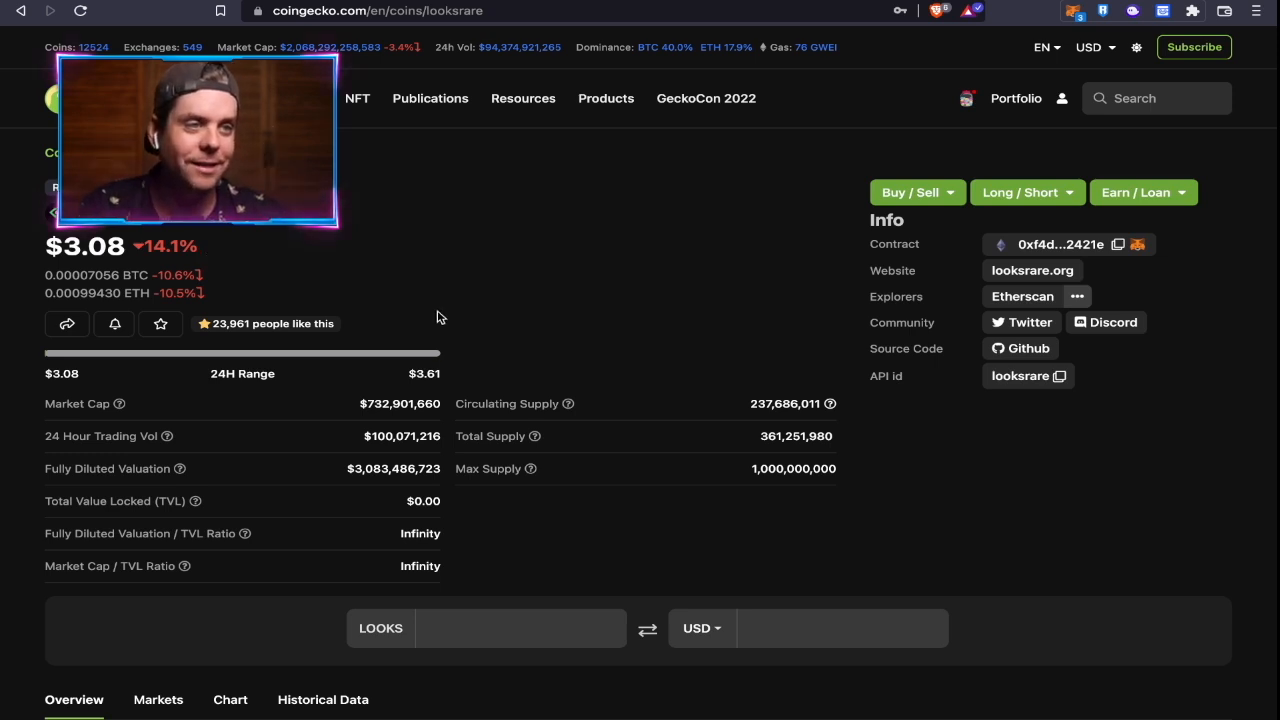
pyautogui.moveTo(760, 504)
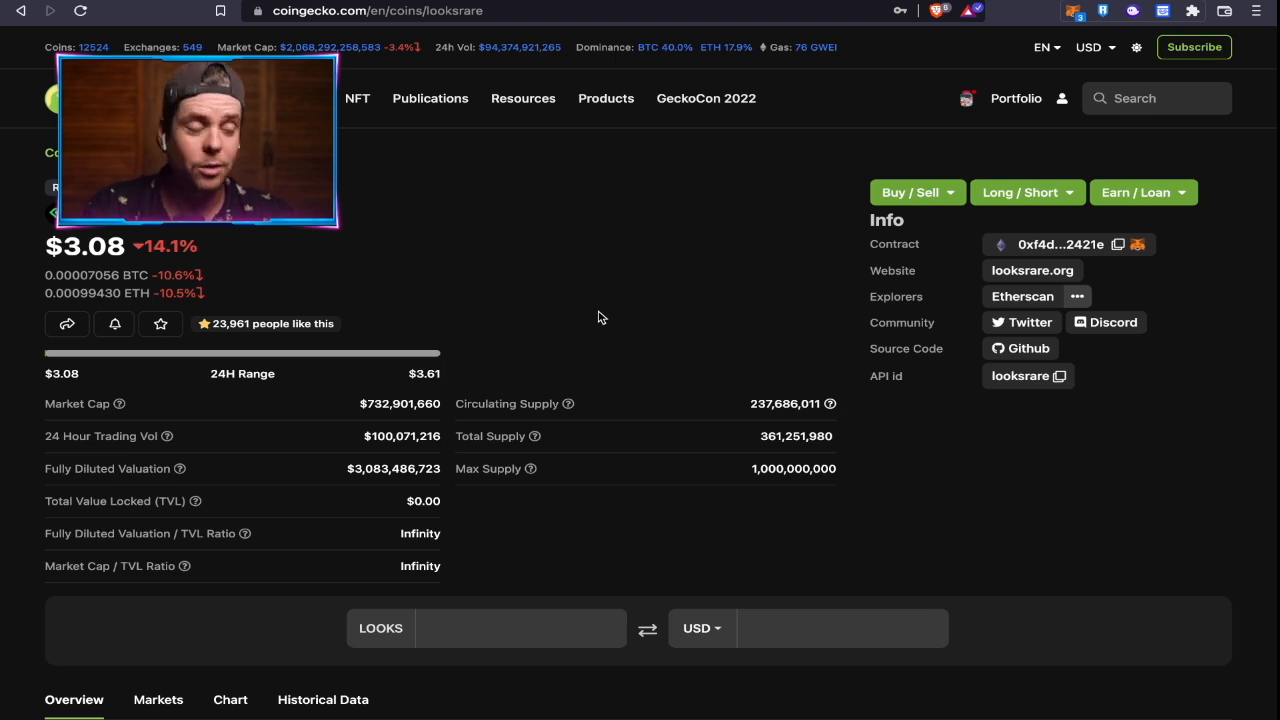
pyautogui.moveTo(448, 328)
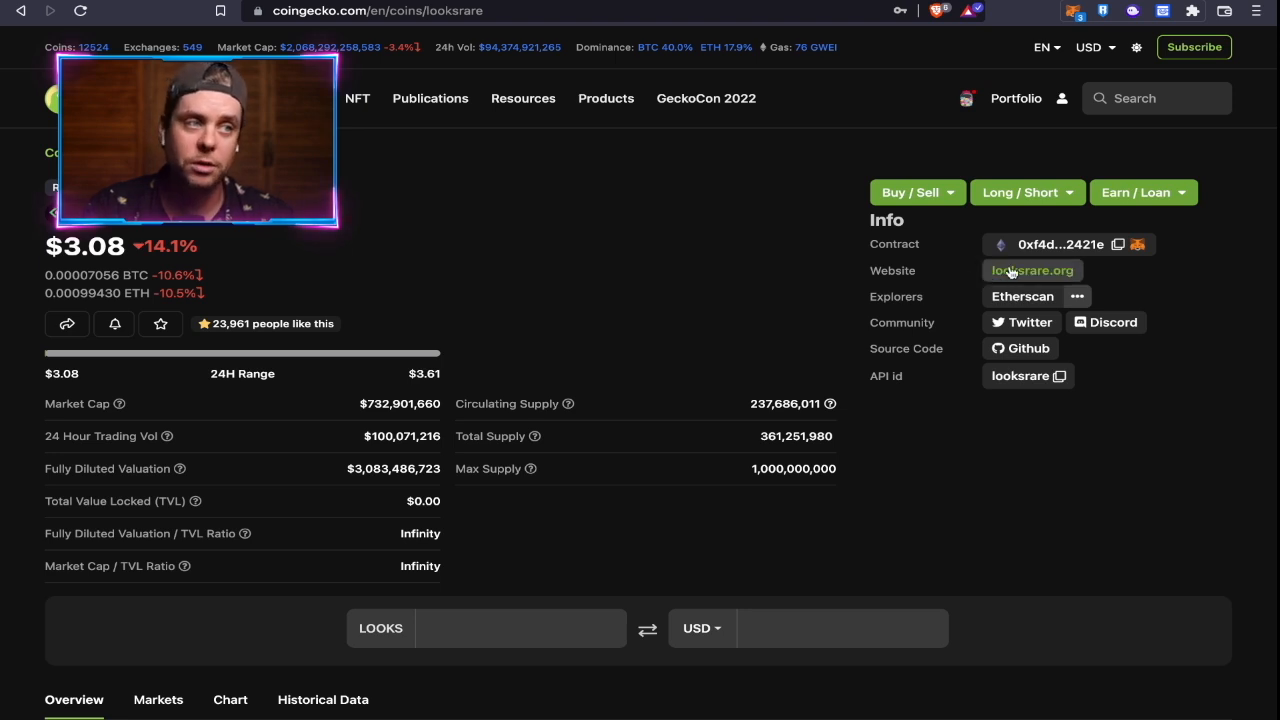
pyautogui.click(1032, 270)
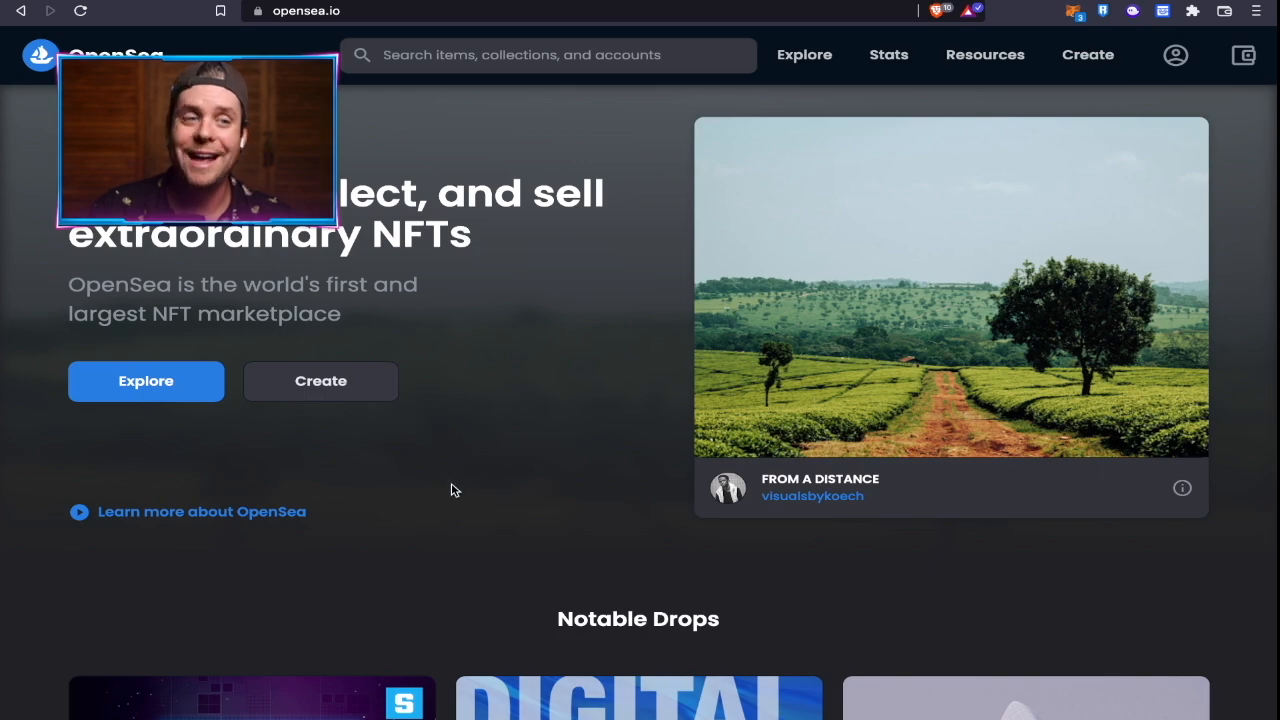
# Step: Scroll to OpenSea's Notable Drops, then head to the LooksRare homepage via the address bar
pyautogui.scroll(-3)
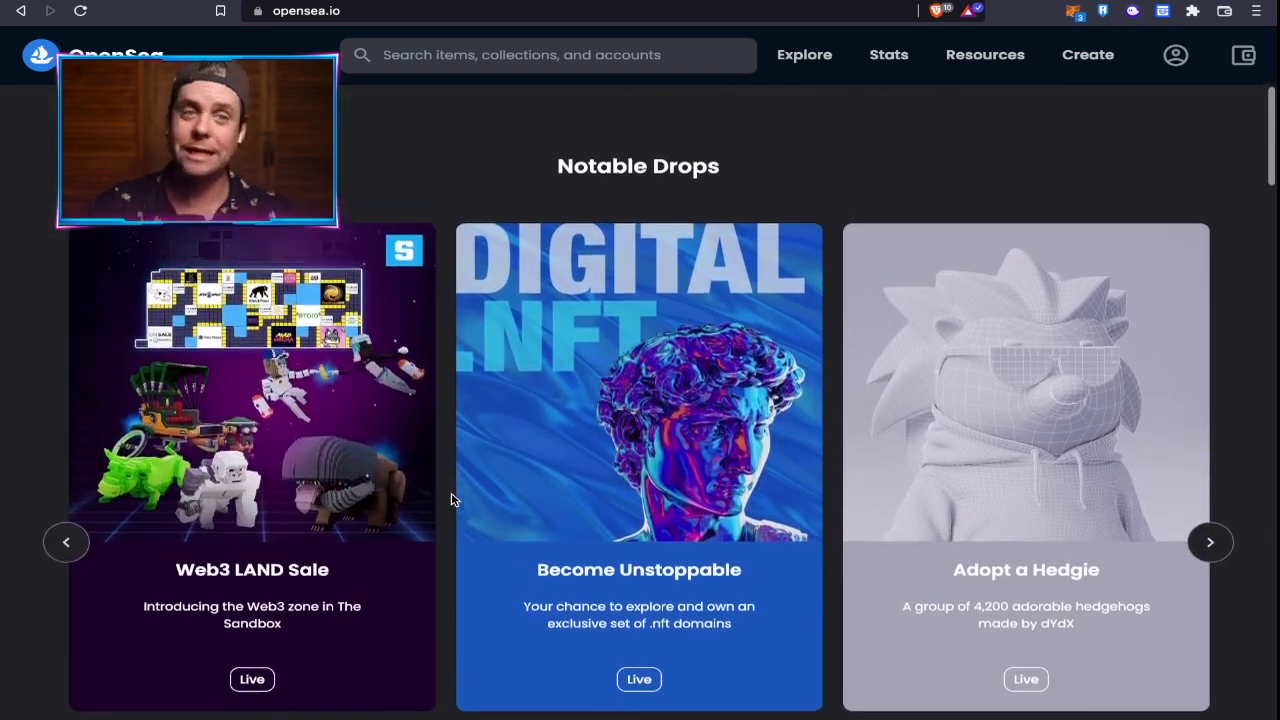
pyautogui.click(804, 56)
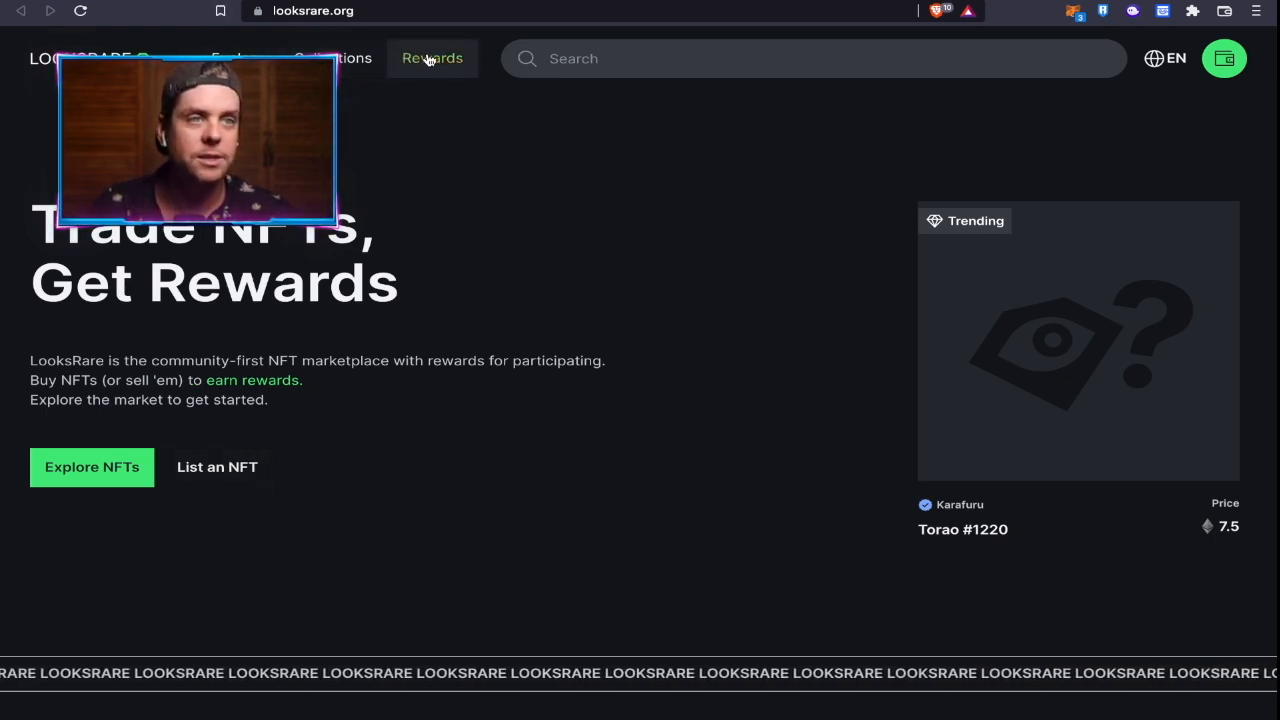
pyautogui.click(432, 58)
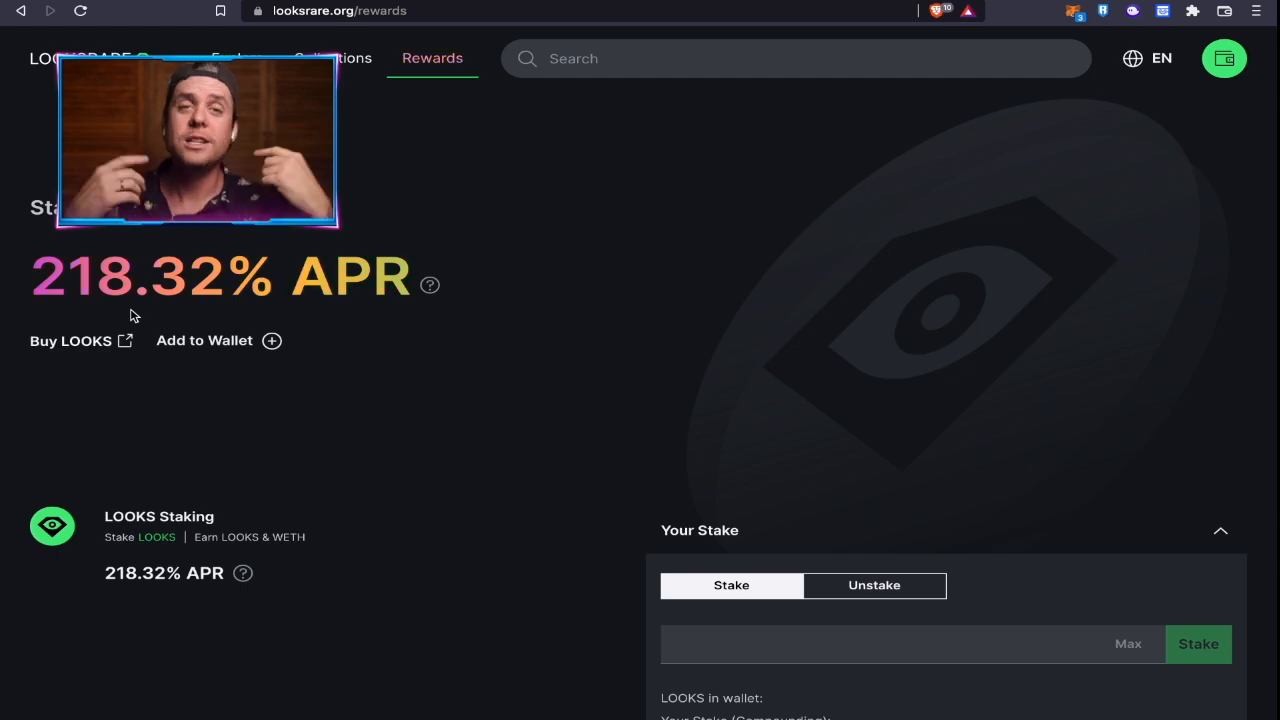
pyautogui.moveTo(248, 460)
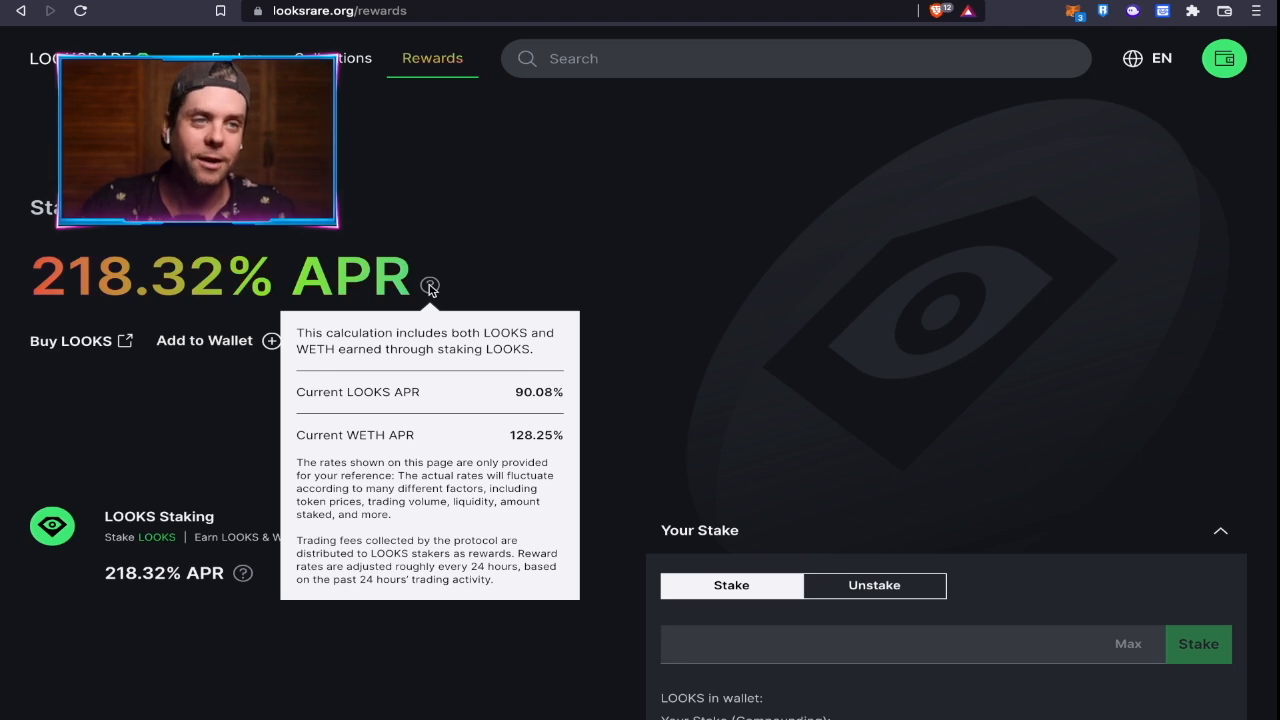
pyautogui.moveTo(672, 352)
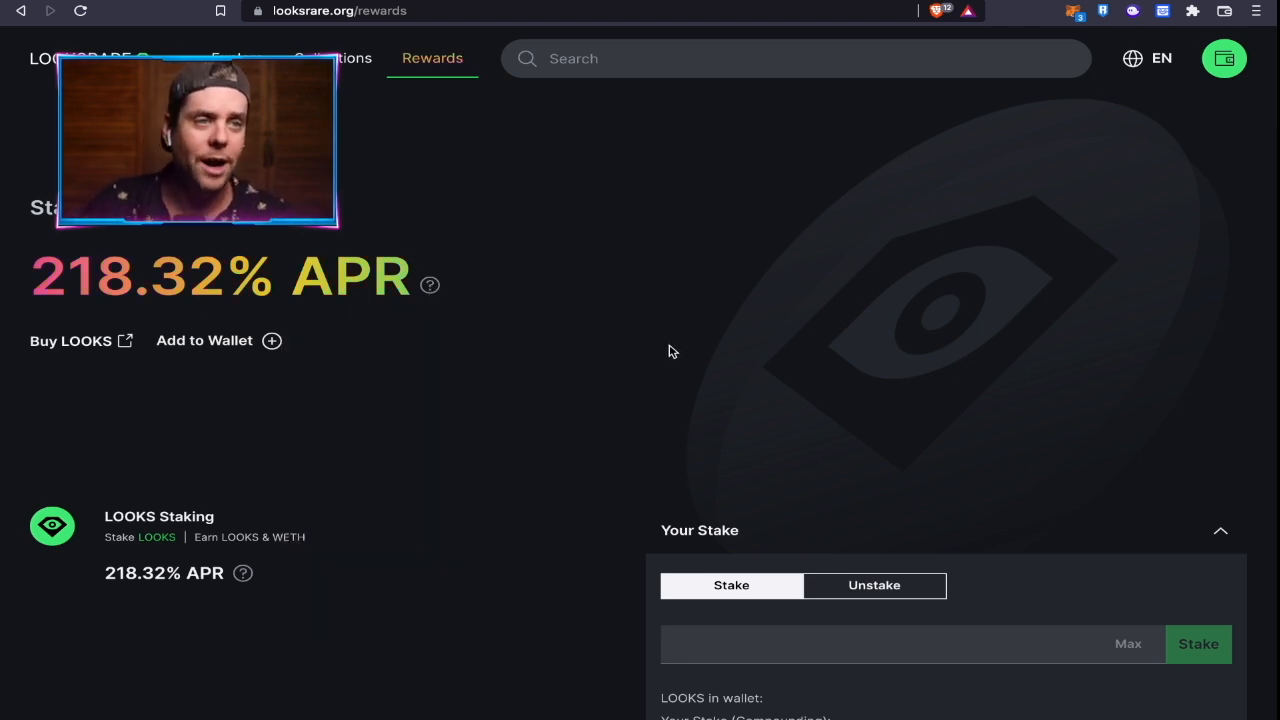
pyautogui.moveTo(660, 360)
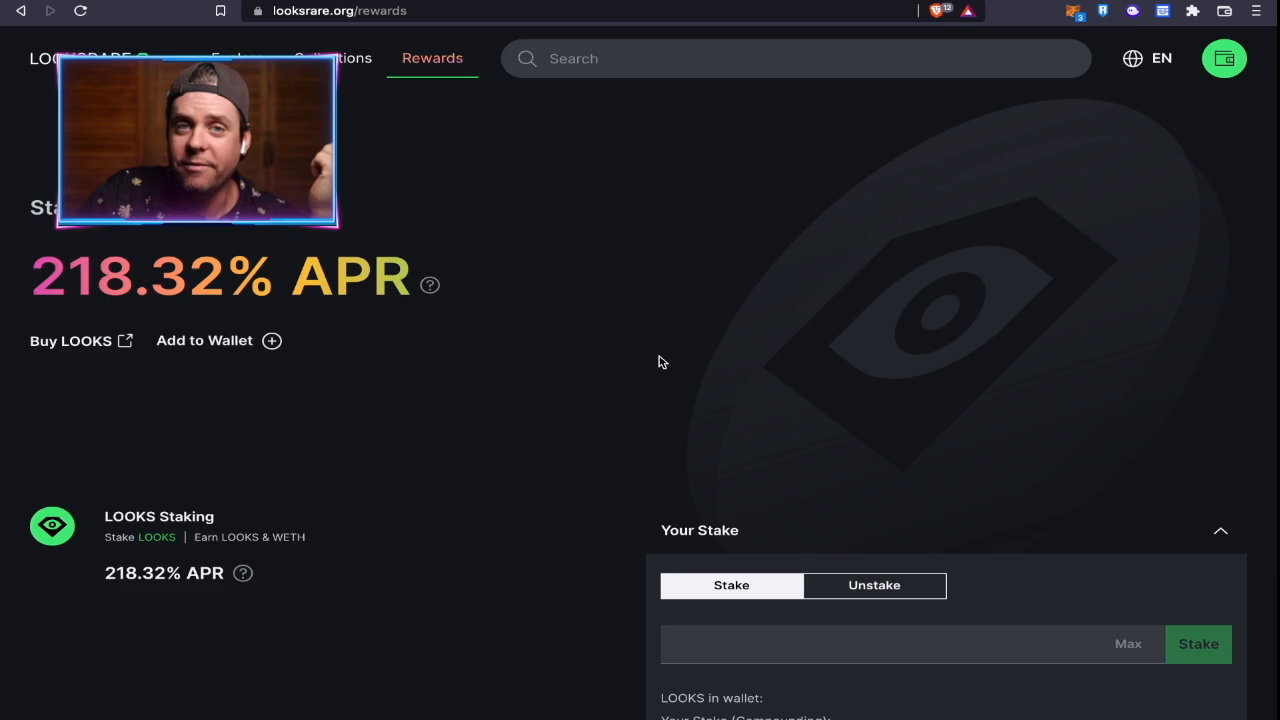
pyautogui.moveTo(594, 270)
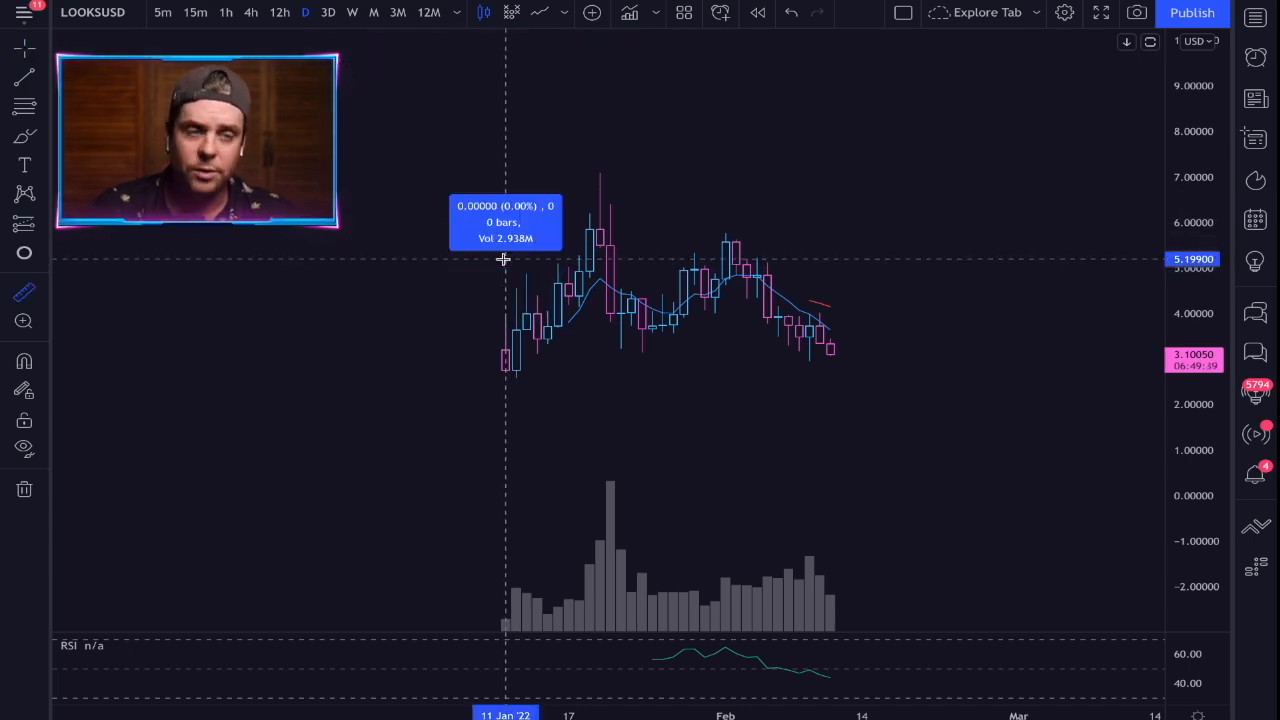
# Step: Pan the LOOKSUSD daily chart to review recent price structure
pyautogui.moveTo(504, 260); pyautogui.dragTo(828, 218)
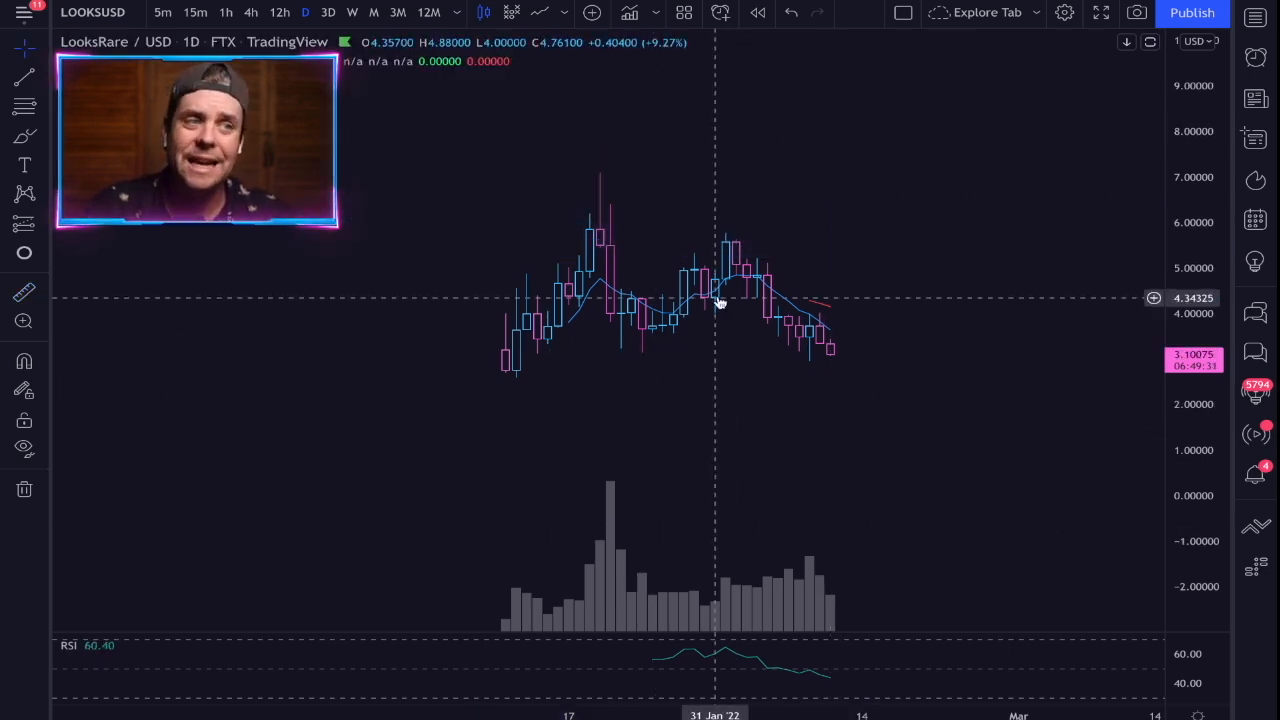
pyautogui.moveTo(830, 392)
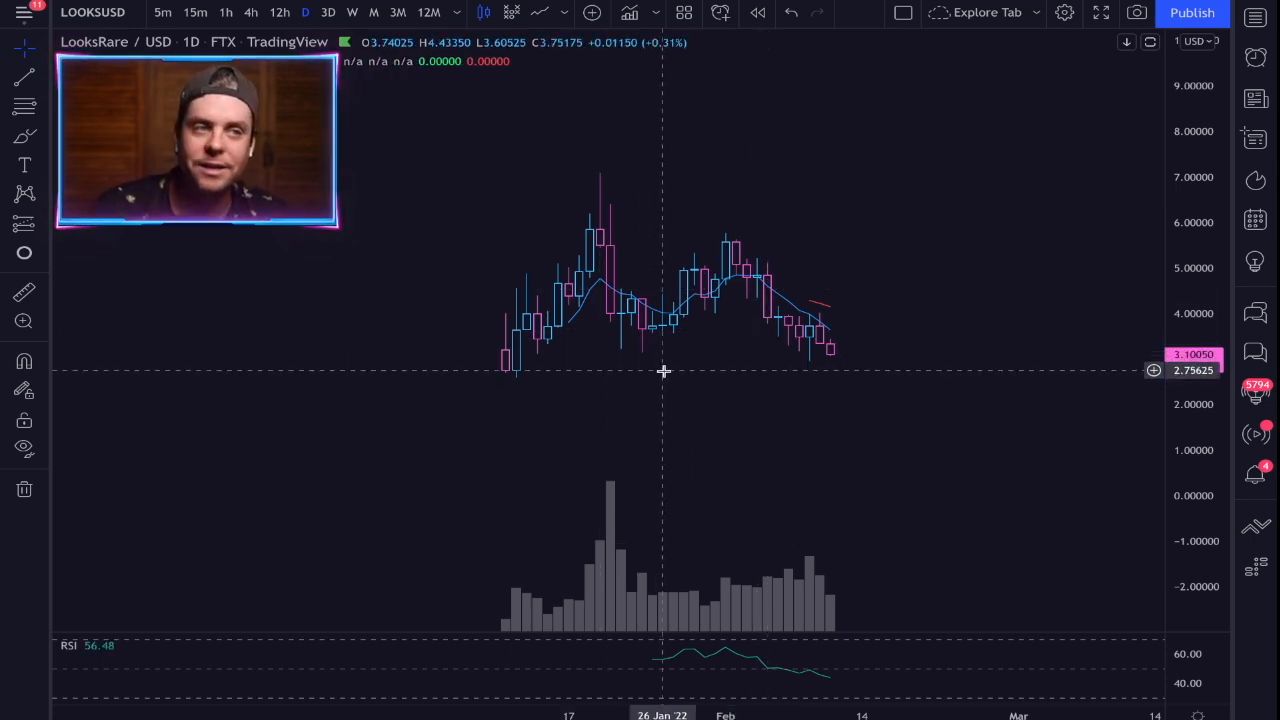
pyautogui.moveTo(692, 360)
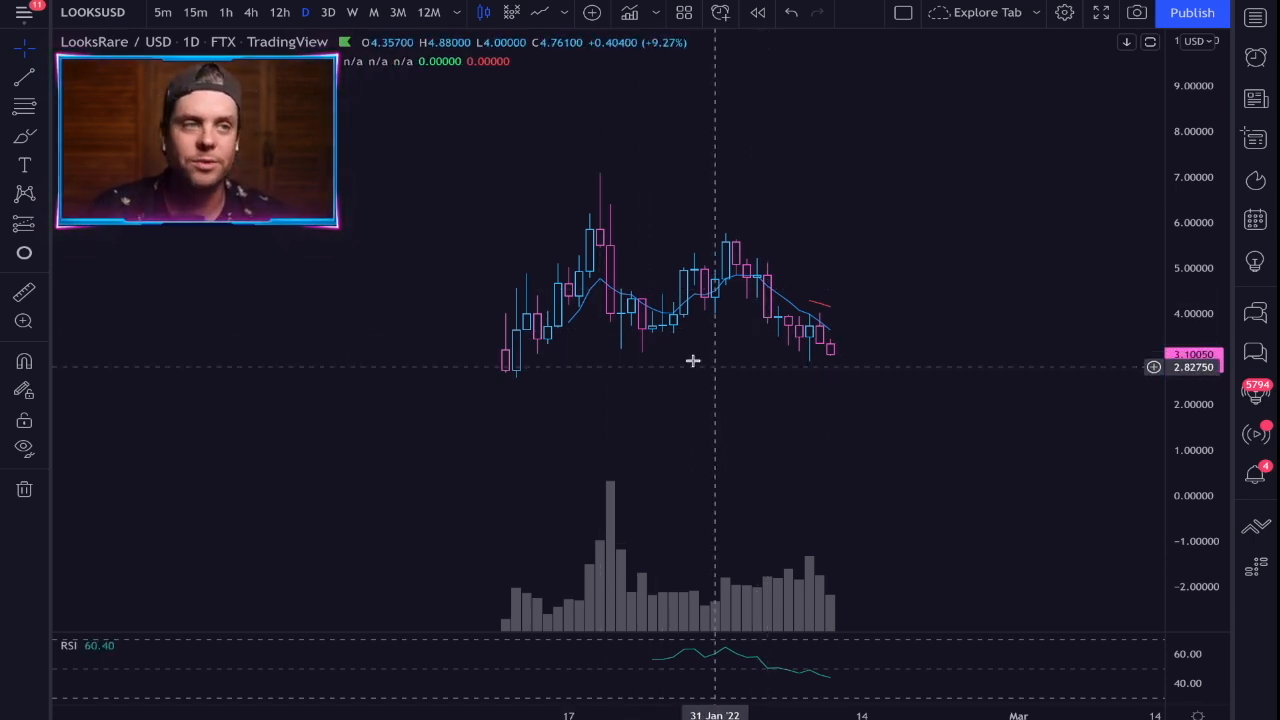
pyautogui.moveTo(736, 298)
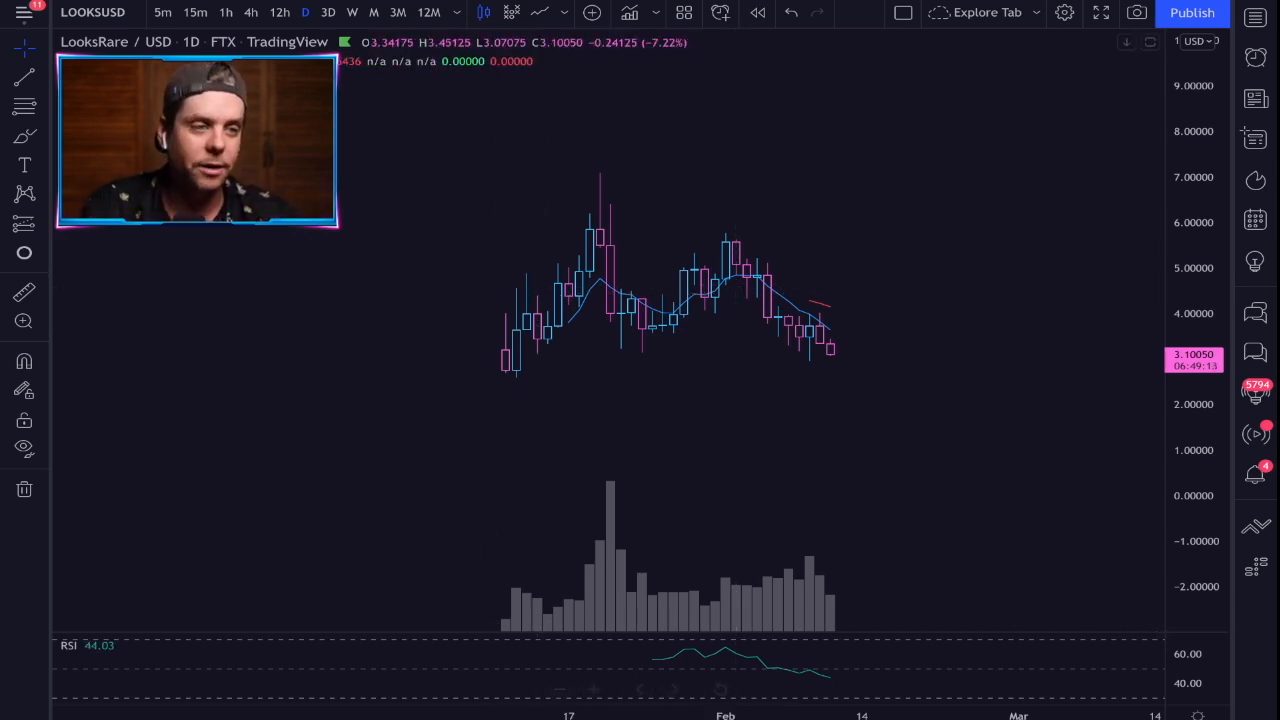
pyautogui.moveTo(740, 458)
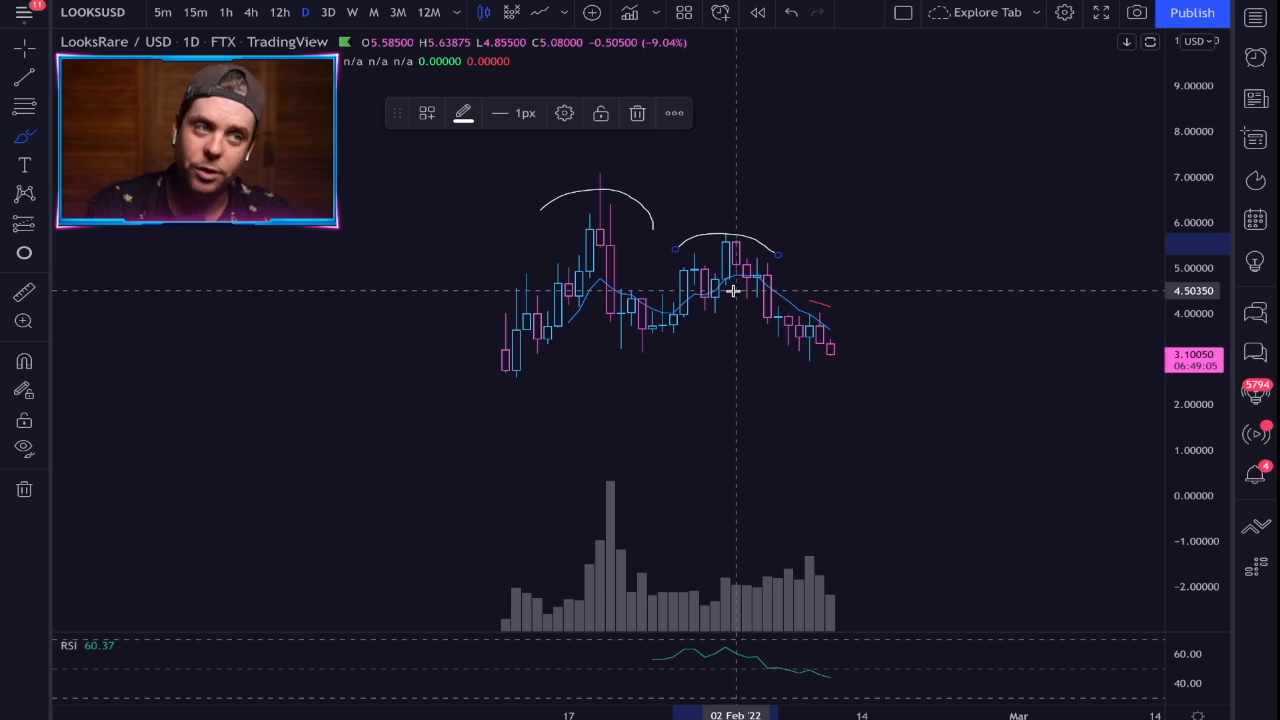
pyautogui.moveTo(756, 288)
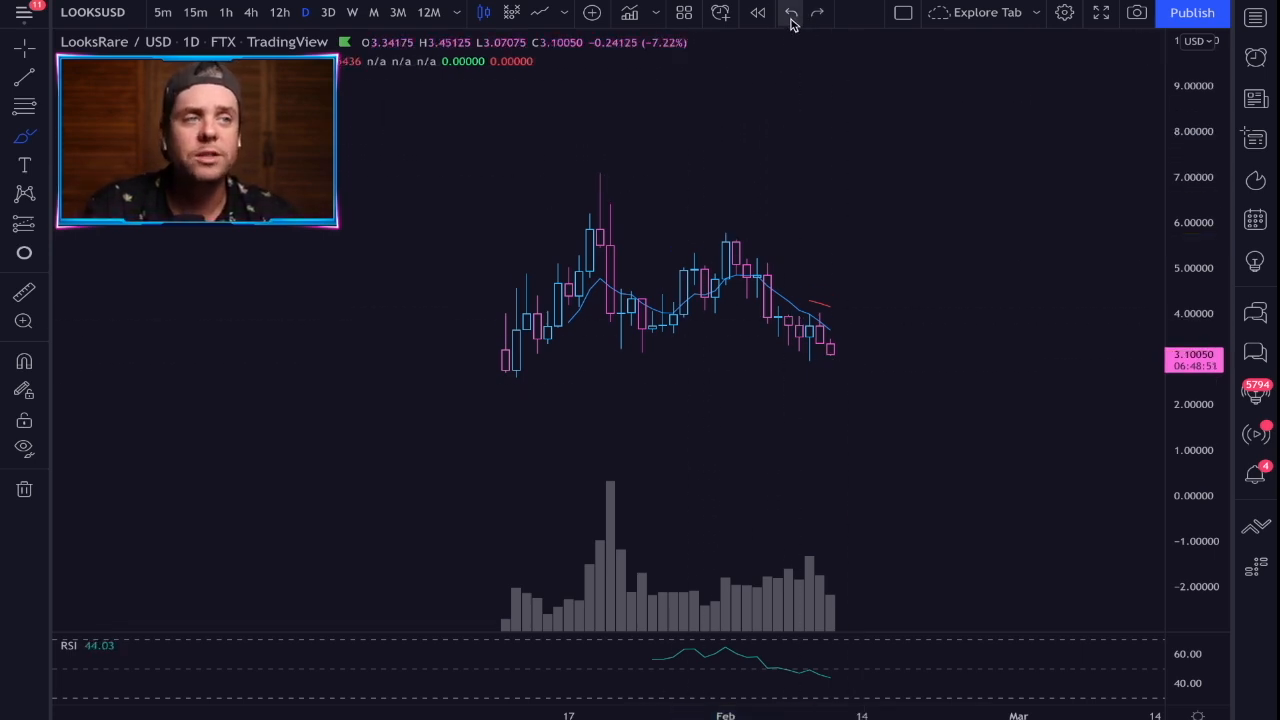
pyautogui.moveTo(790, 12)
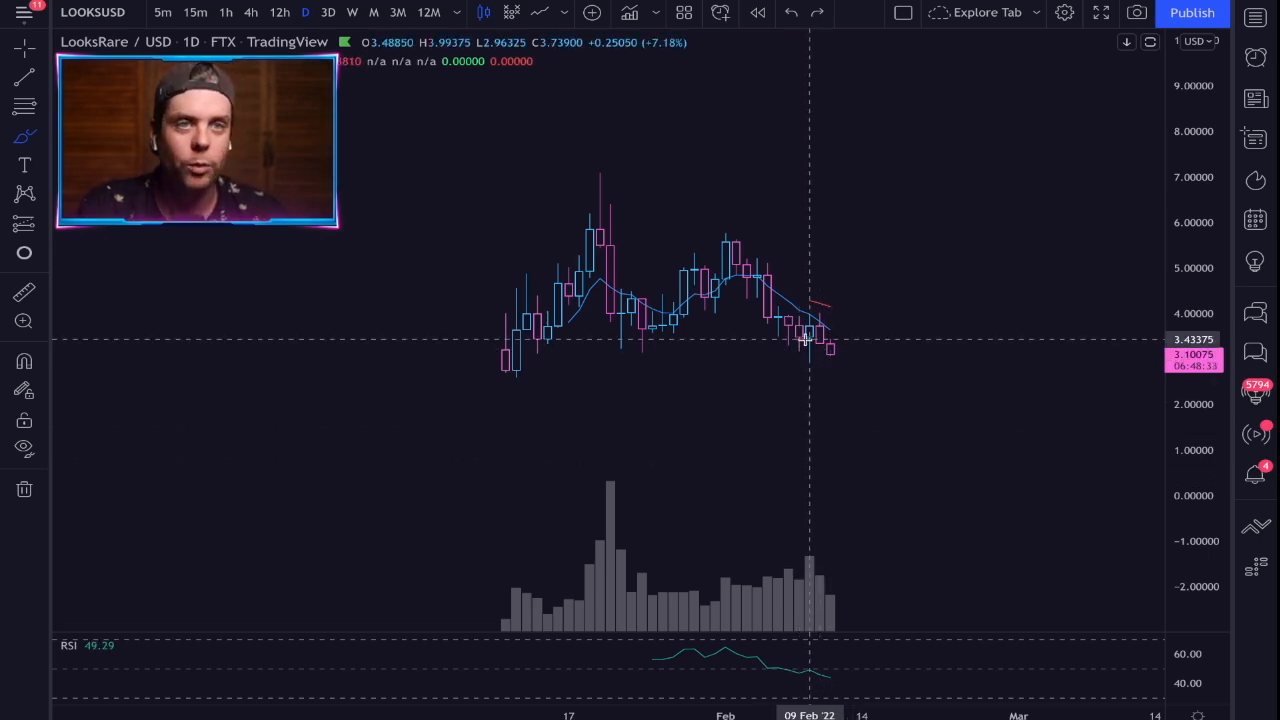
pyautogui.moveTo(600, 470); pyautogui.dragTo(796, 476)
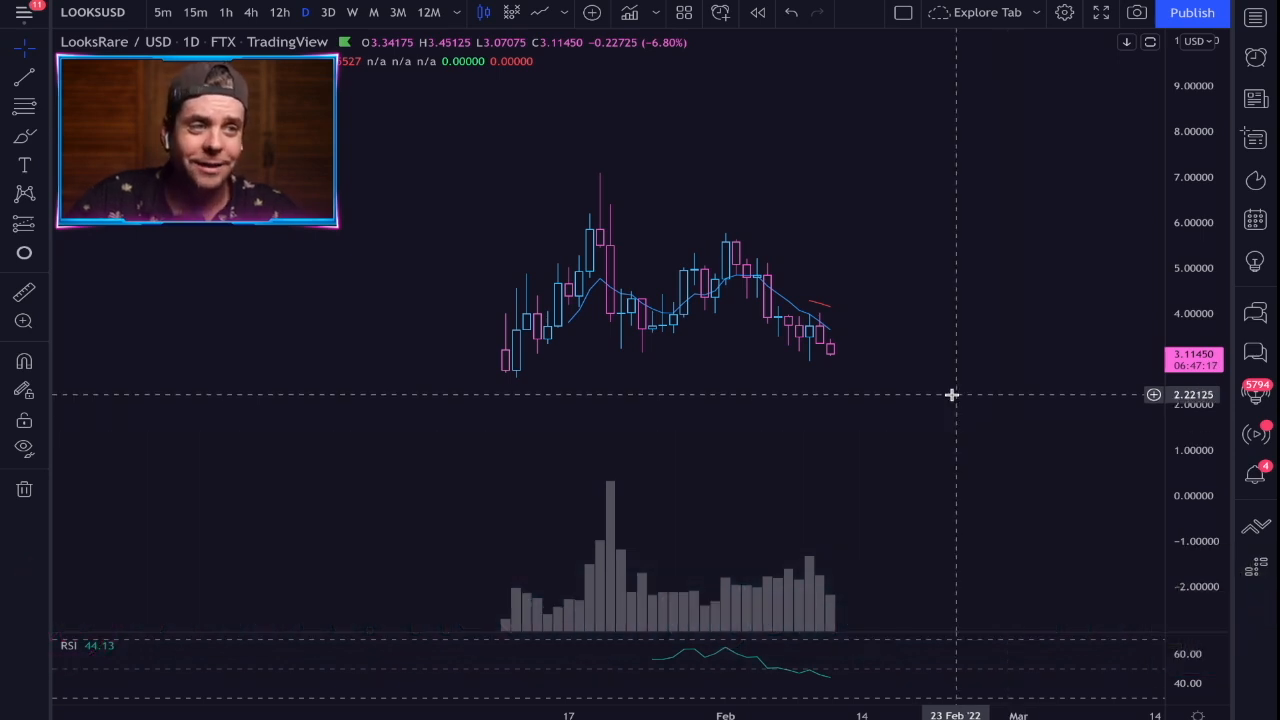
pyautogui.moveTo(882, 306)
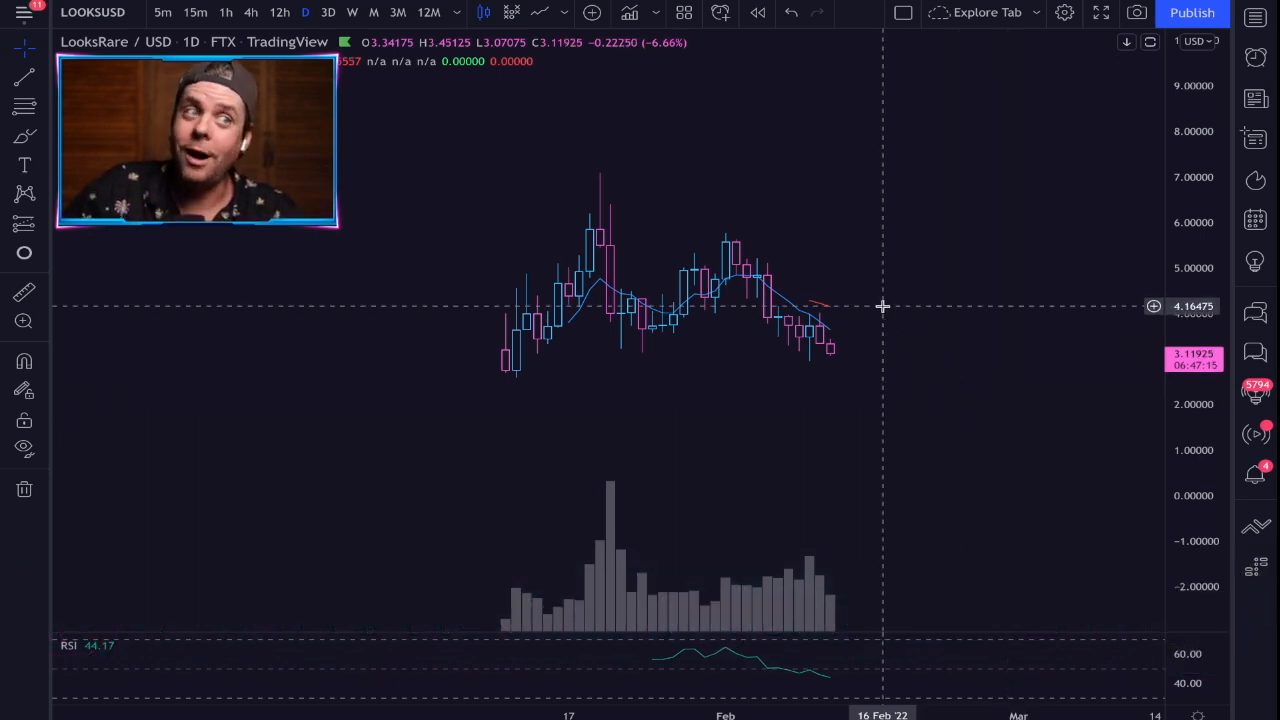